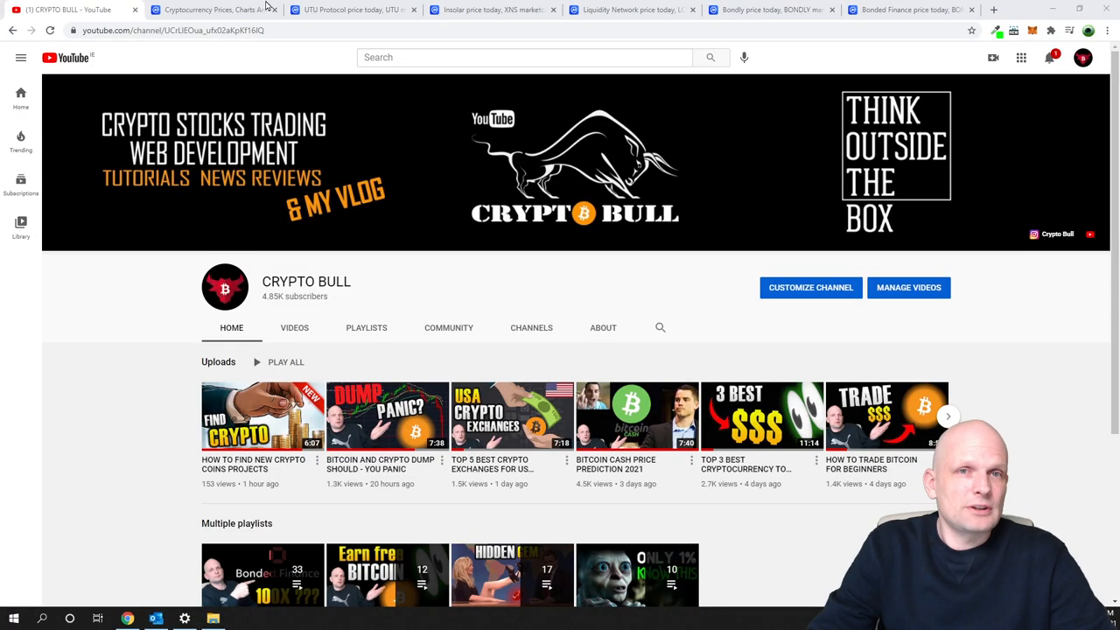
Step: Look over UTU Protocol's coin page, then switch to Insolar's XNS page
left_click(210, 11)
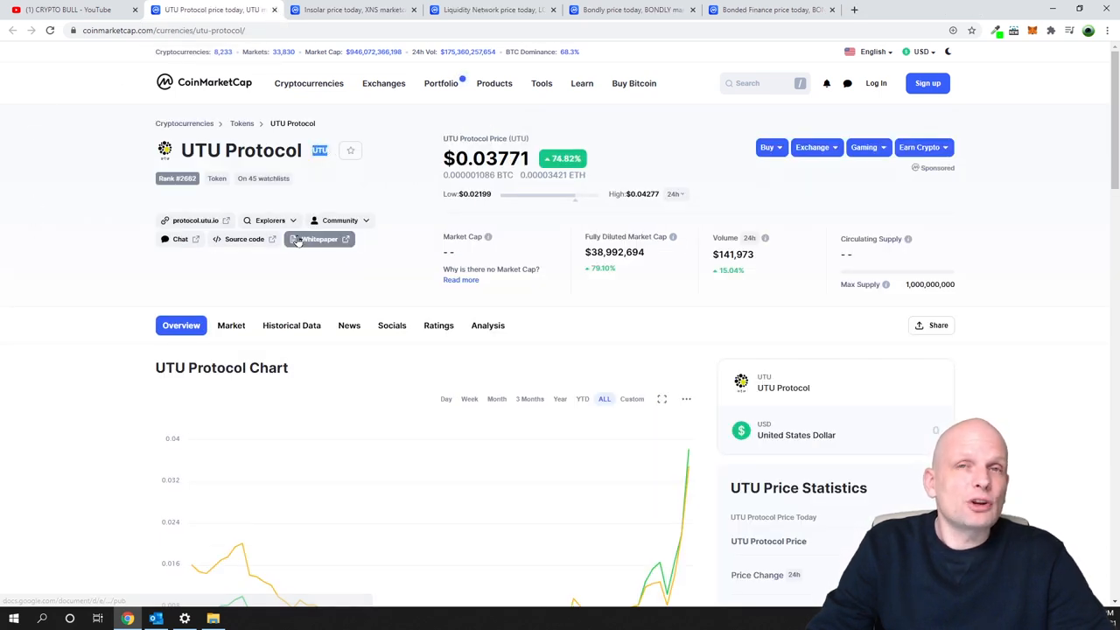
mouse_move(392, 325)
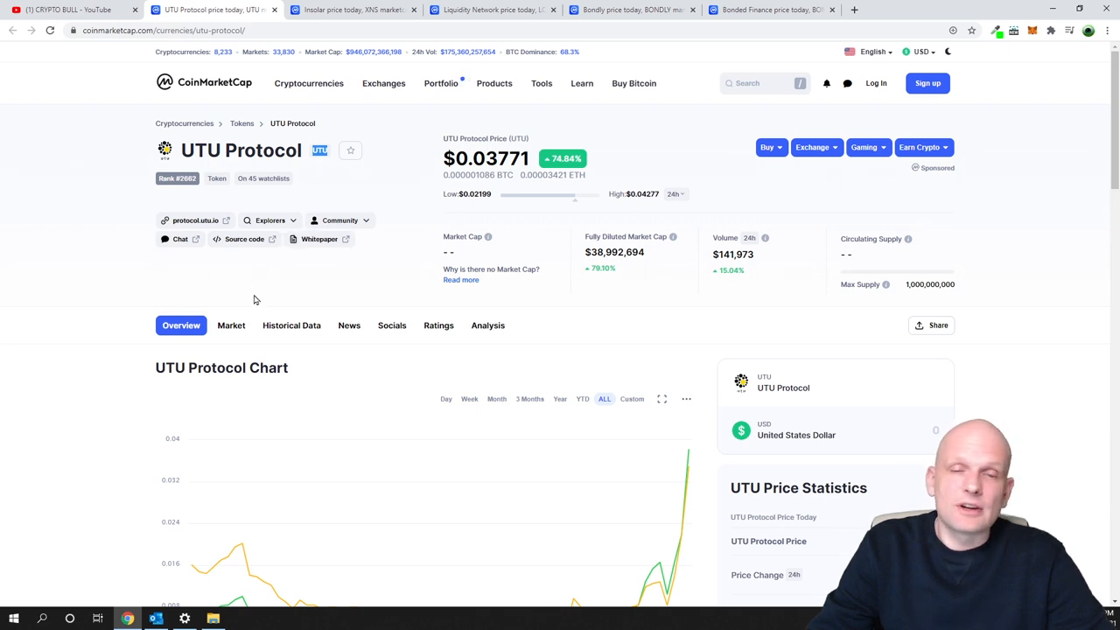
mouse_move(906, 283)
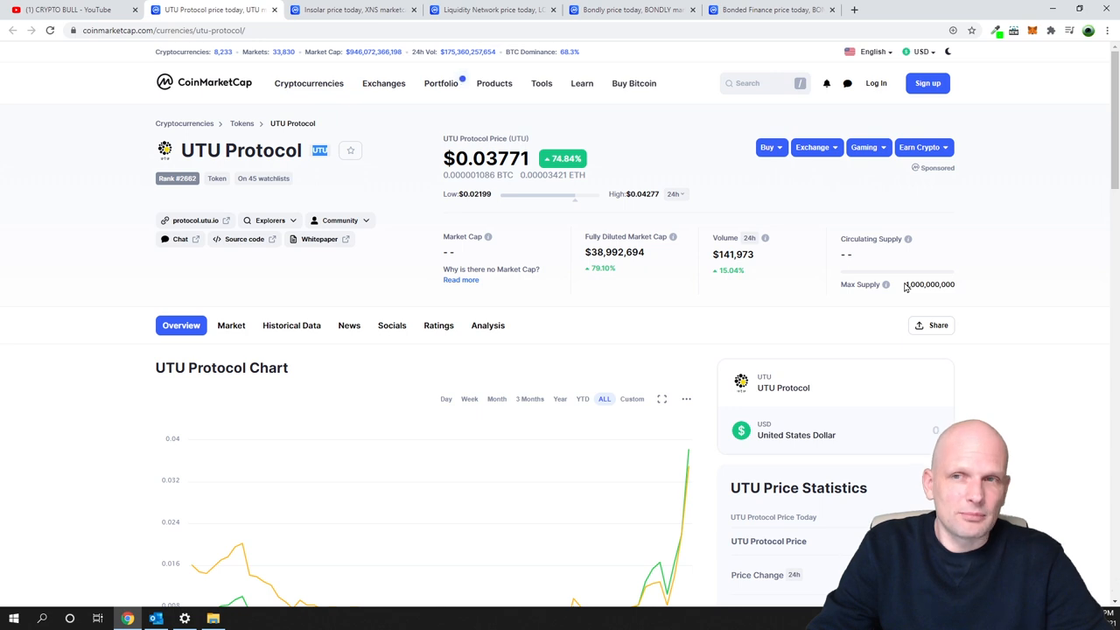
scroll("down", 3)
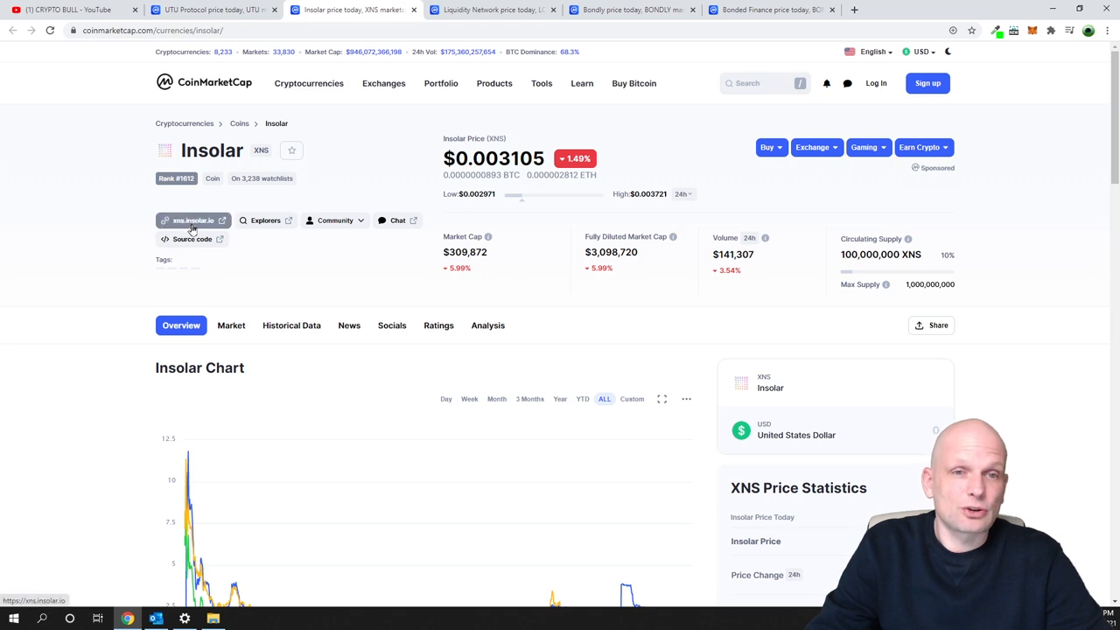
left_click(191, 220)
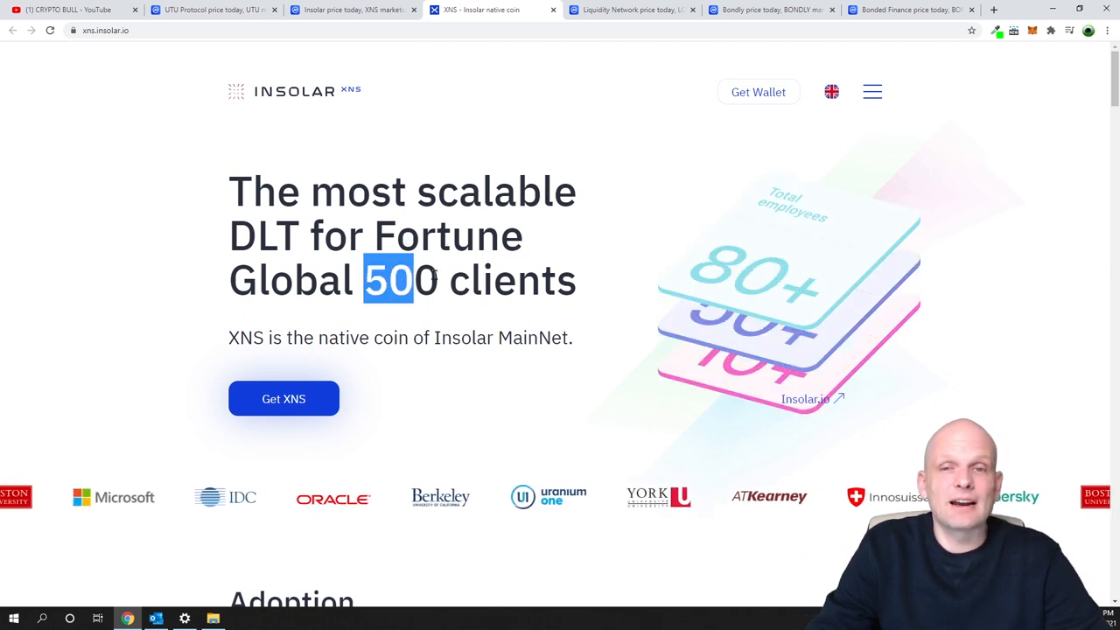
scroll("down", 3)
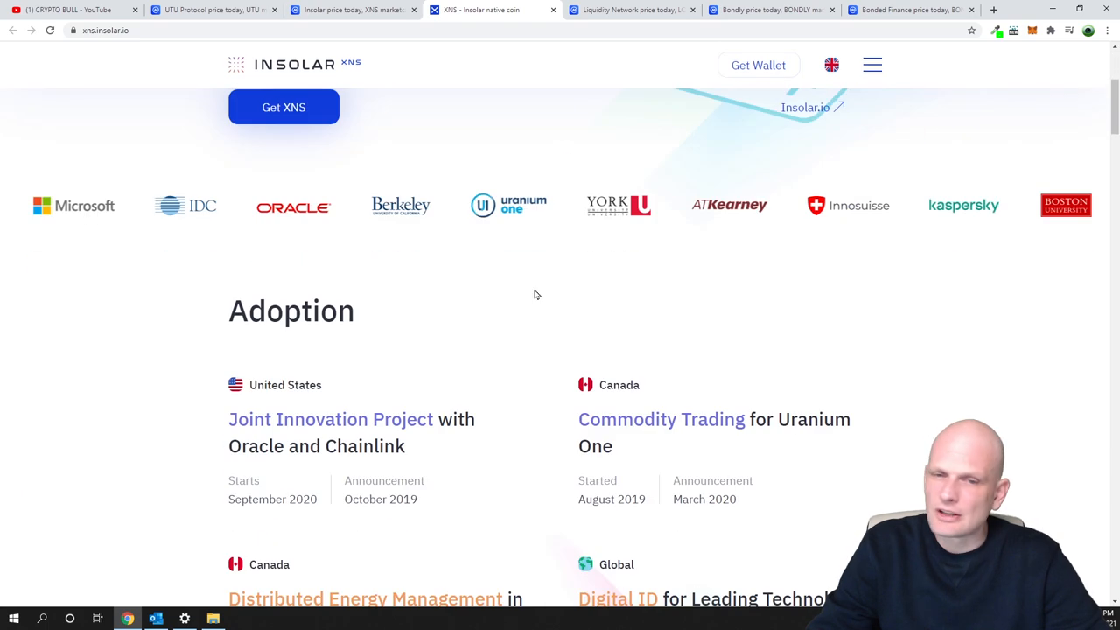
scroll("down", 3)
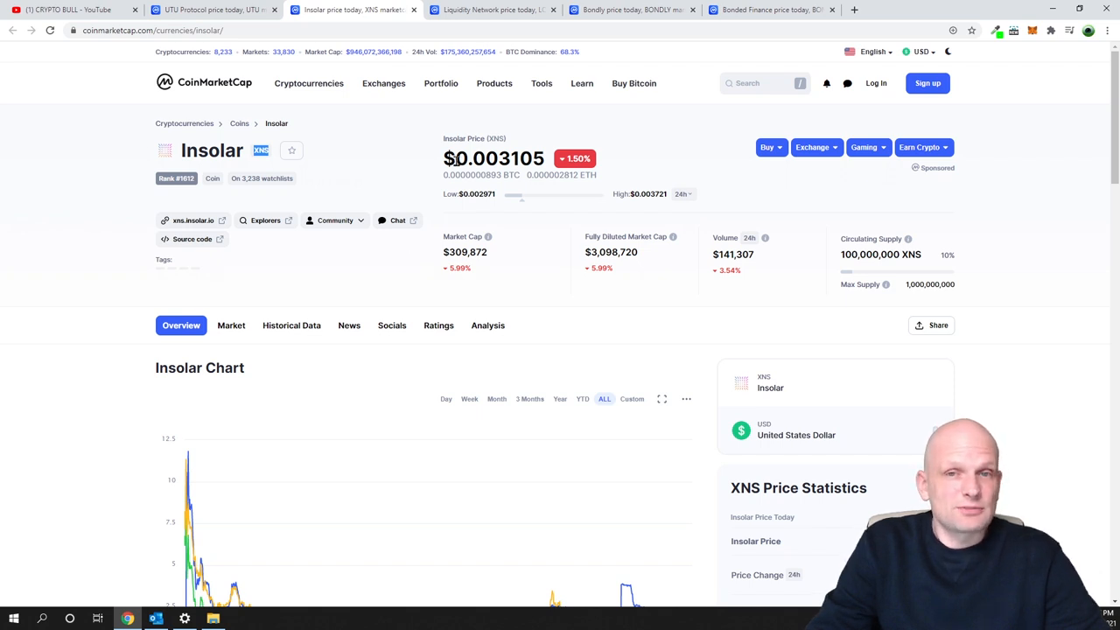
double_click(486, 157)
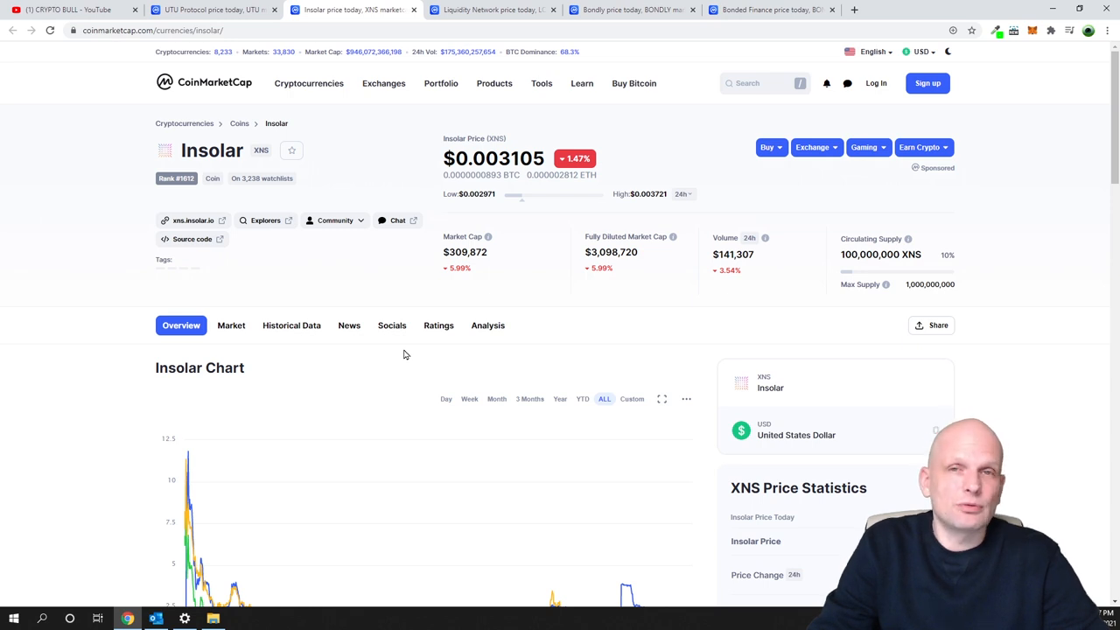
Step: Review Liquidity Network's LQD page, then move to Bondly's BONDLY page
left_click(490, 11)
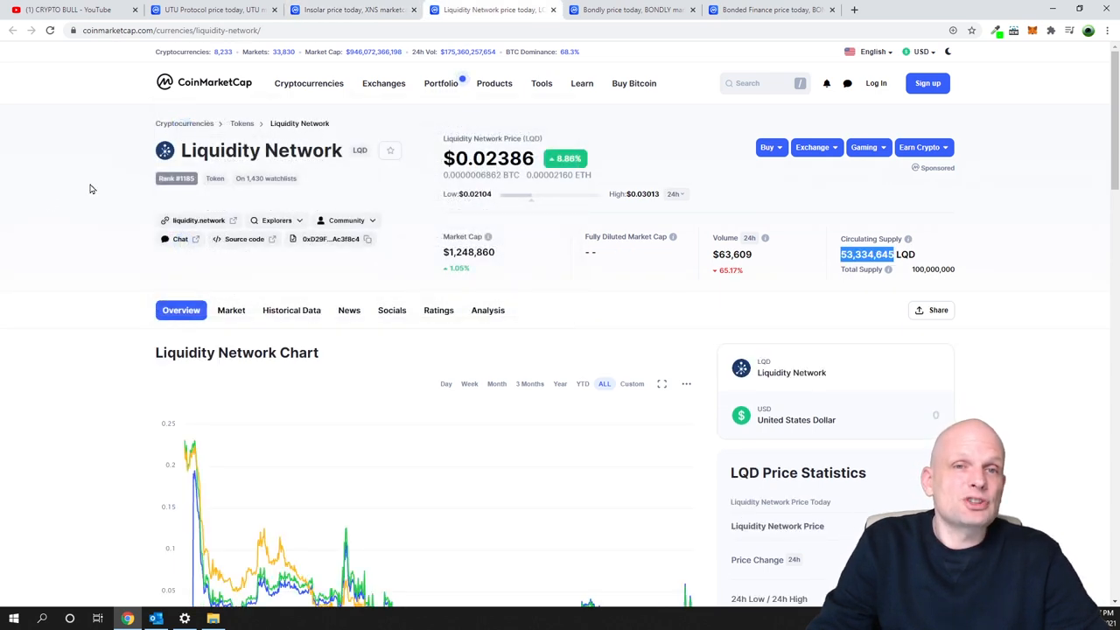
mouse_move(49, 203)
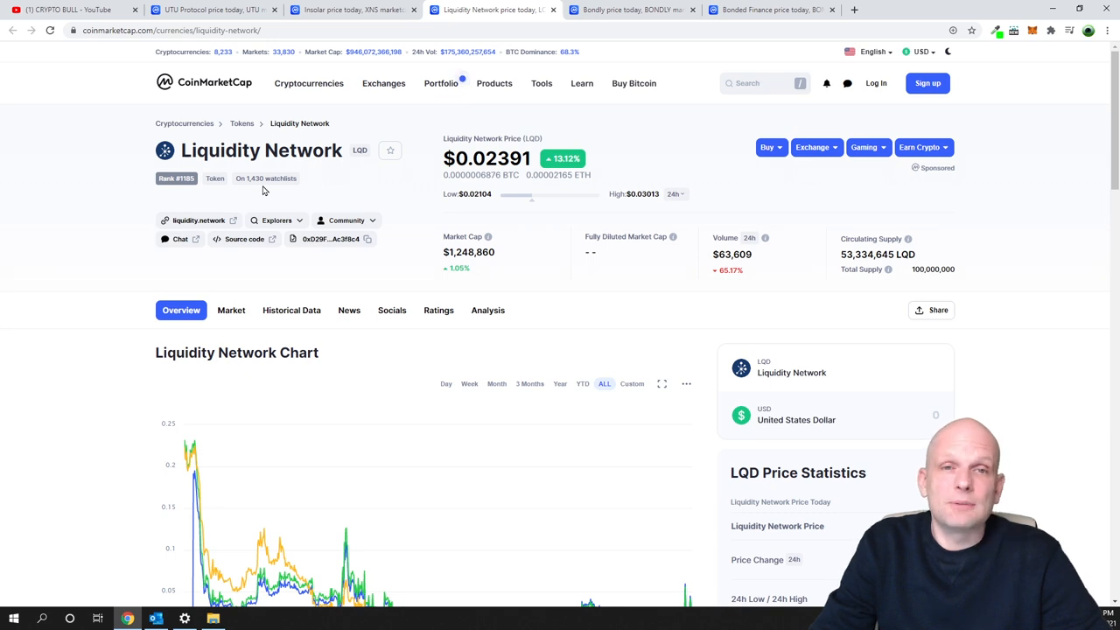
left_click(541, 84)
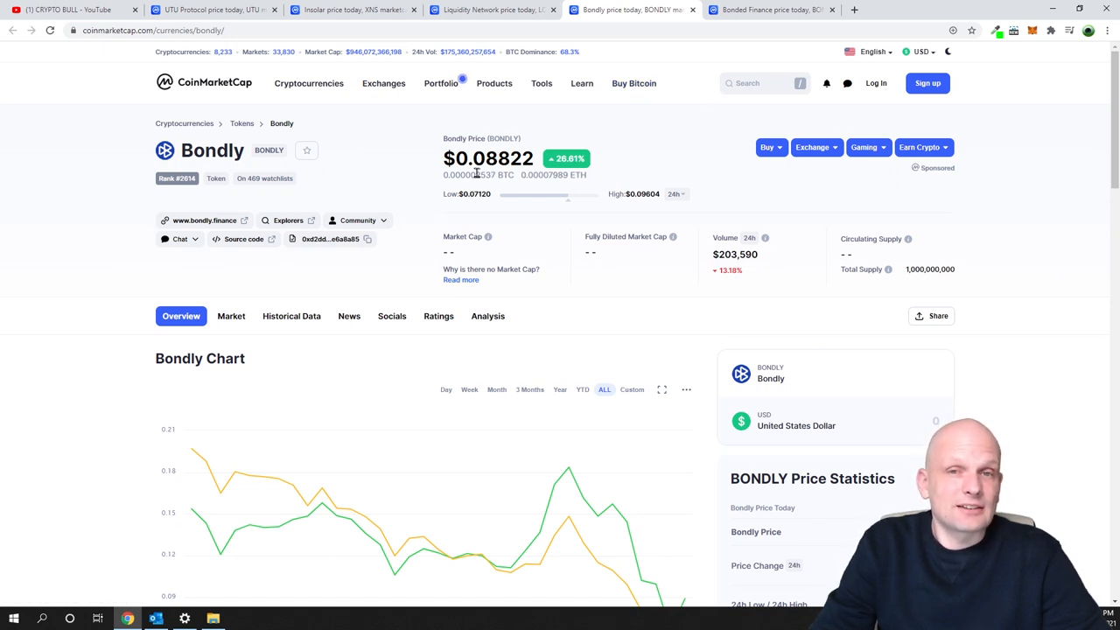
Step: Inspect Bondly's price figure and chart, then switch to Bonded Finance's BOND page
double_click(469, 158)
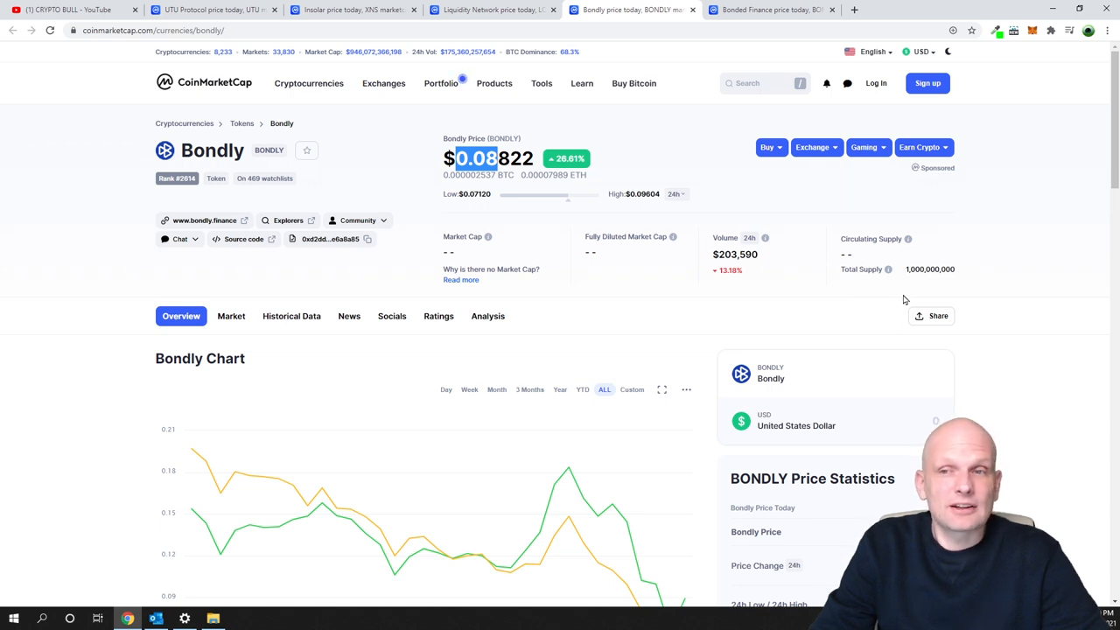
mouse_move(961, 273)
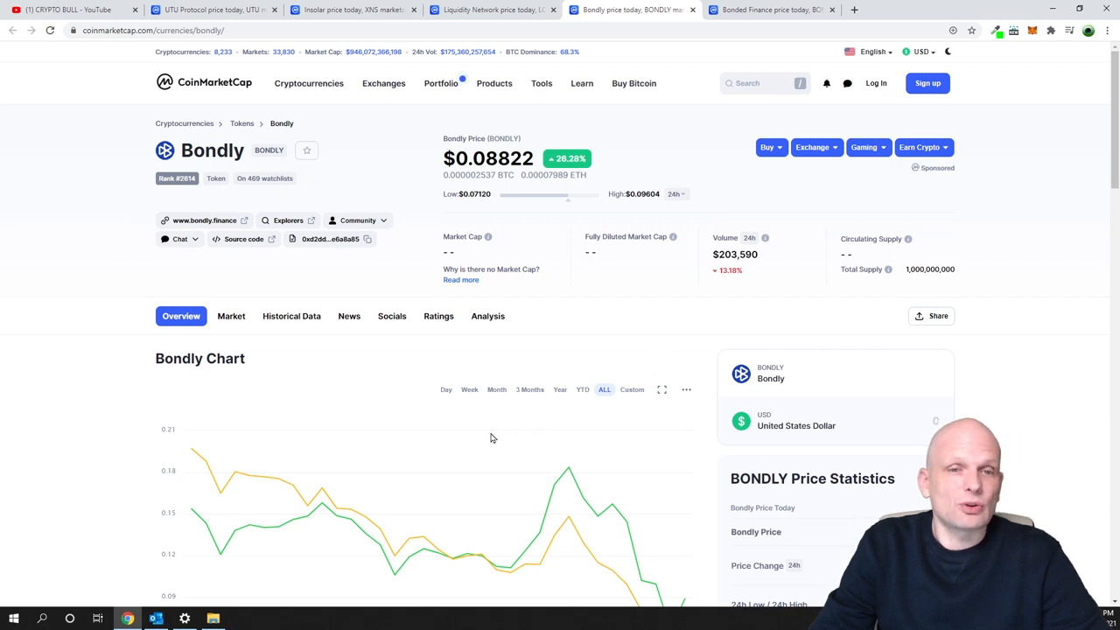
scroll("down", 3)
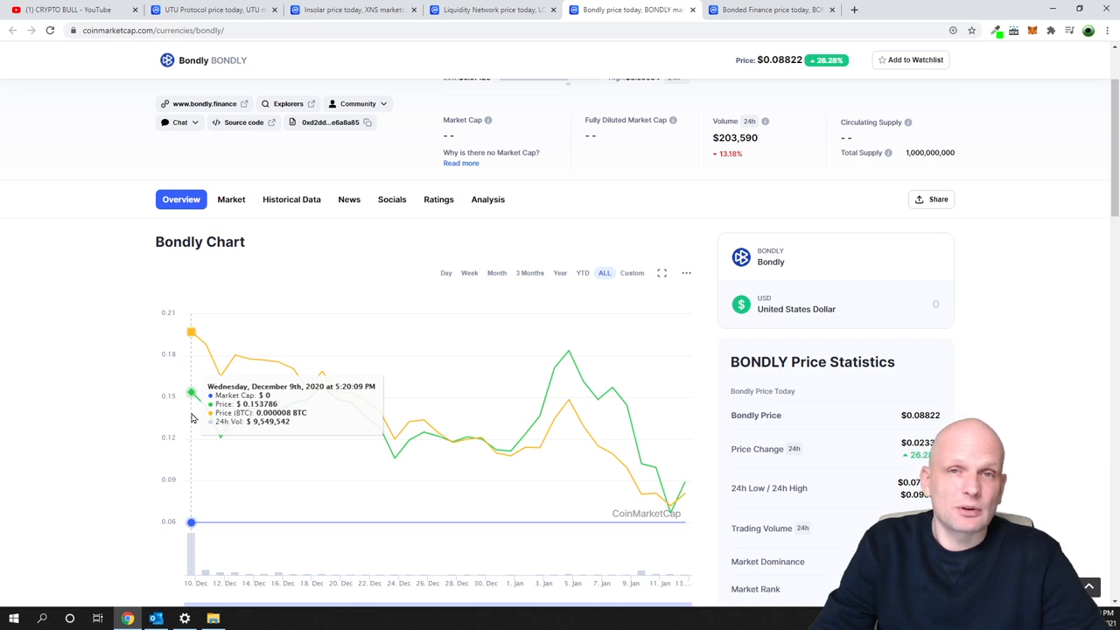
left_click(770, 10)
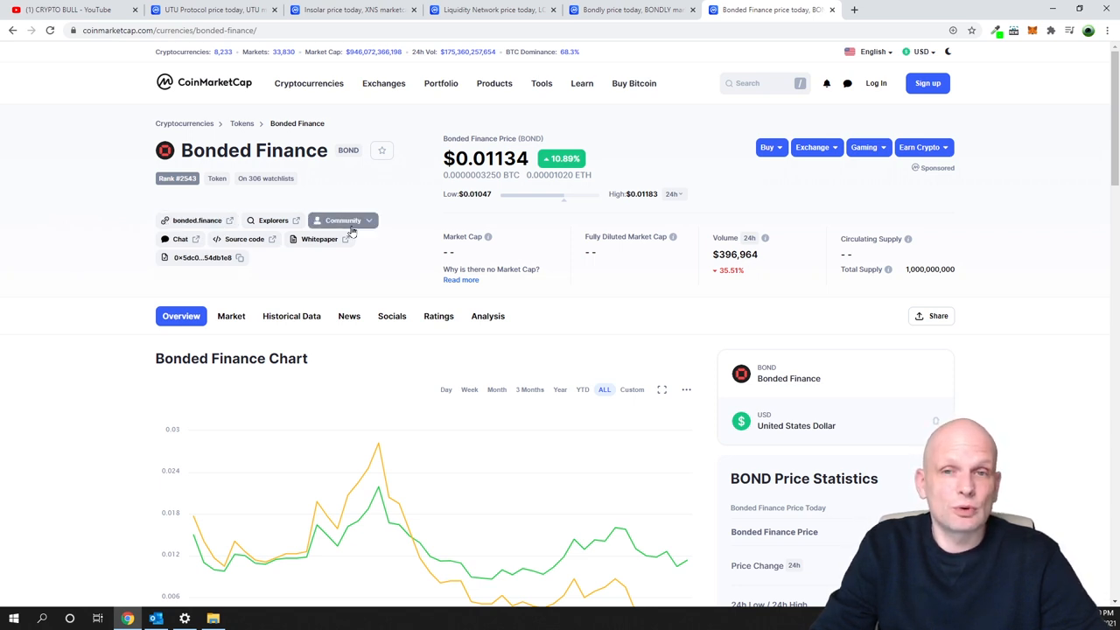
double_click(474, 158)
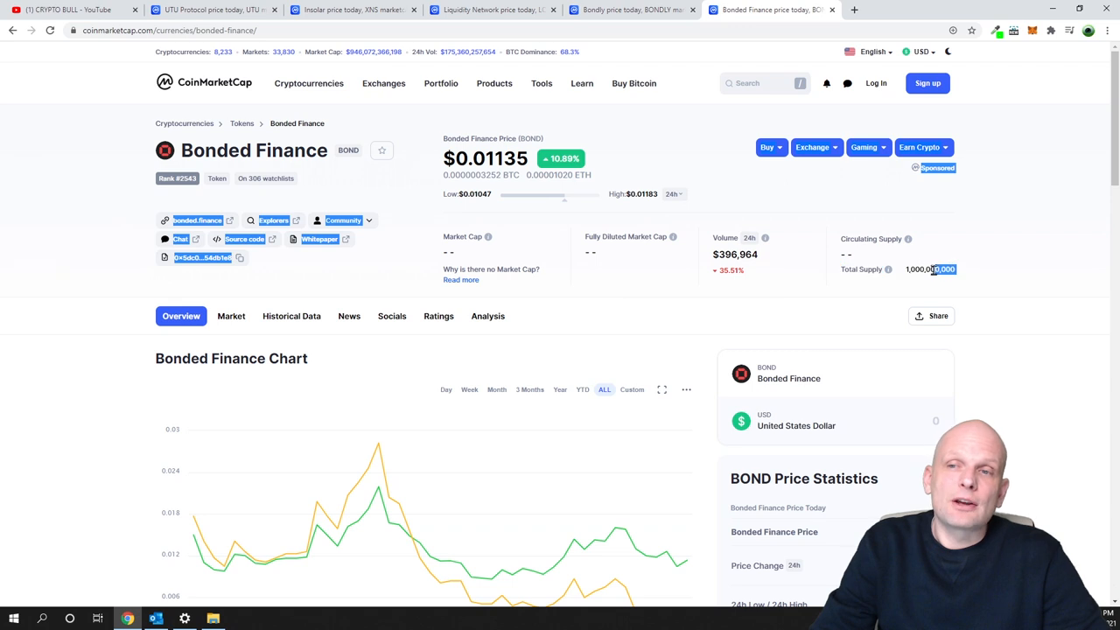
double_click(931, 269)
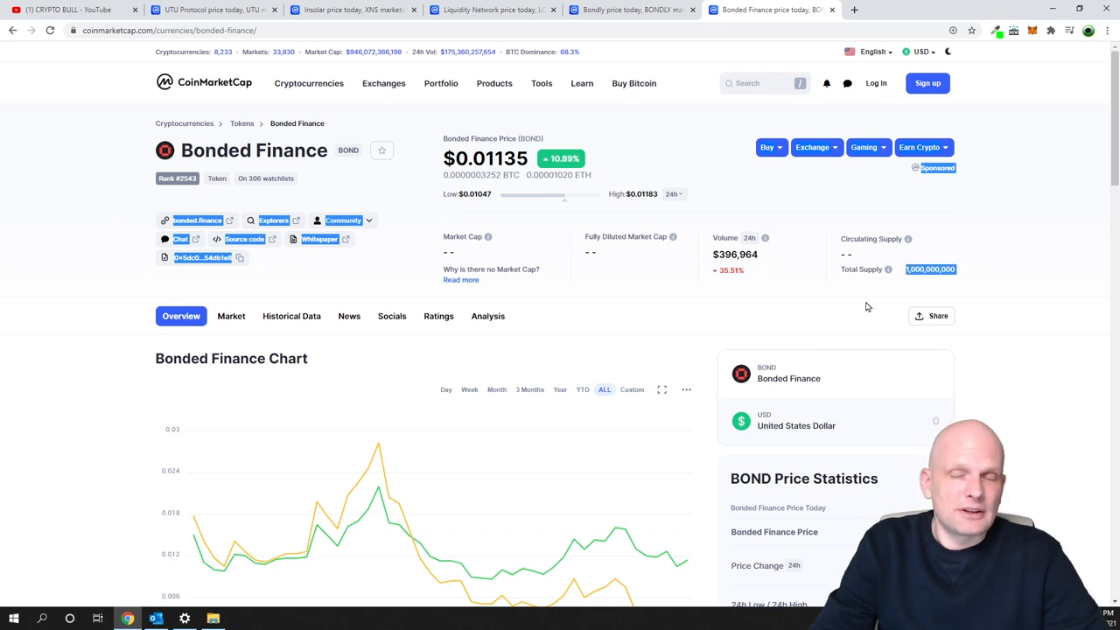
mouse_move(868, 305)
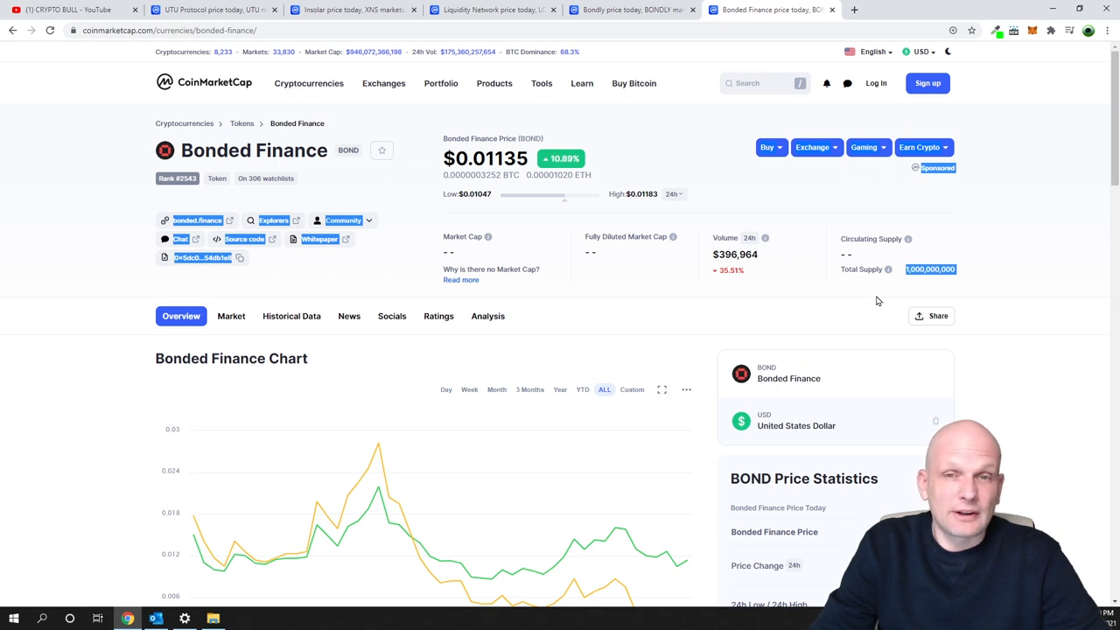
mouse_move(935, 287)
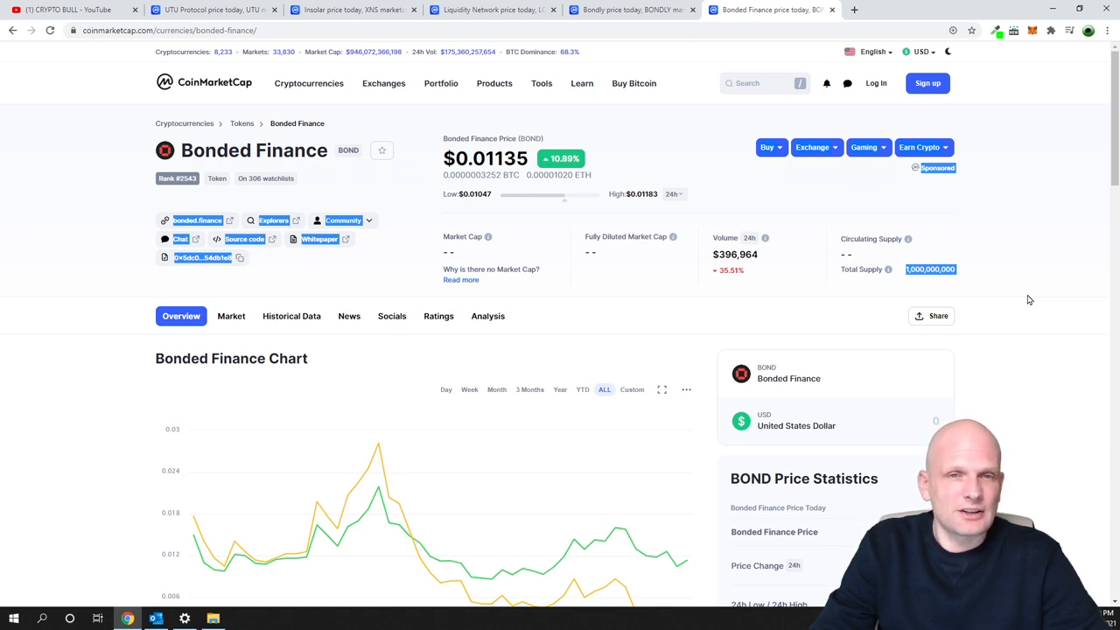
mouse_move(28, 315)
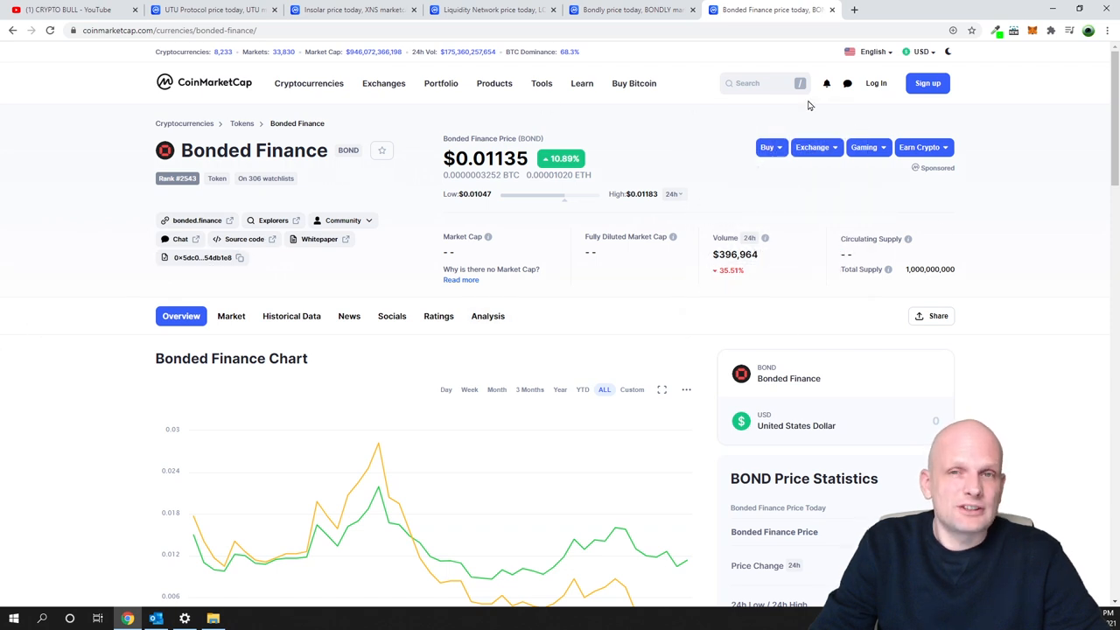
Step: Browse Insolar's Markets table and open KuCoin's XNS/USDT trading pair
left_click(350, 11)
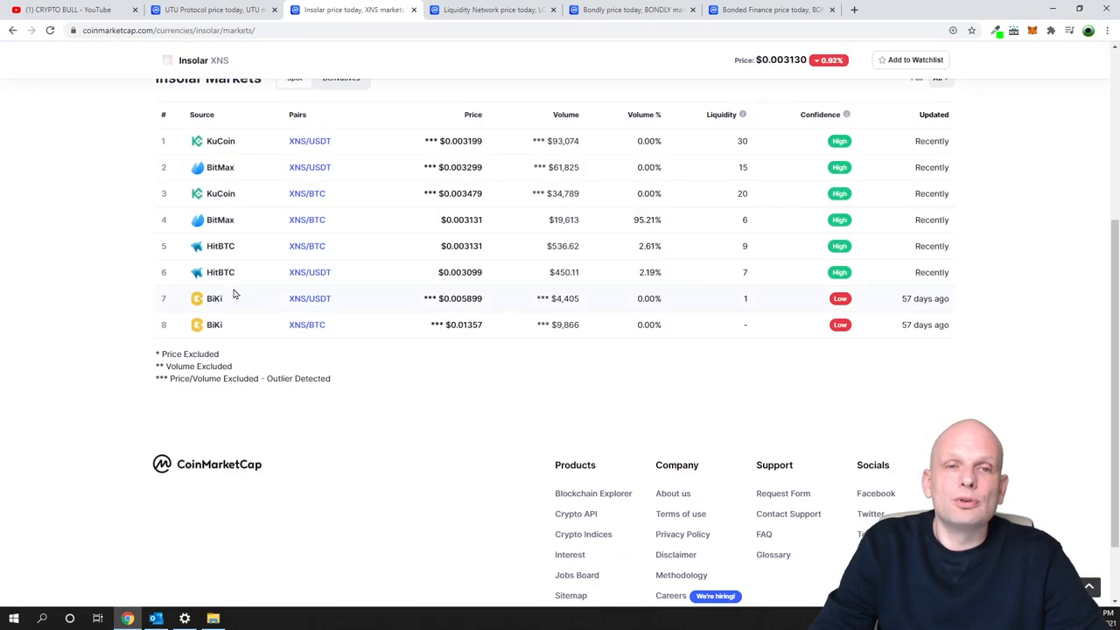
scroll("up", 3)
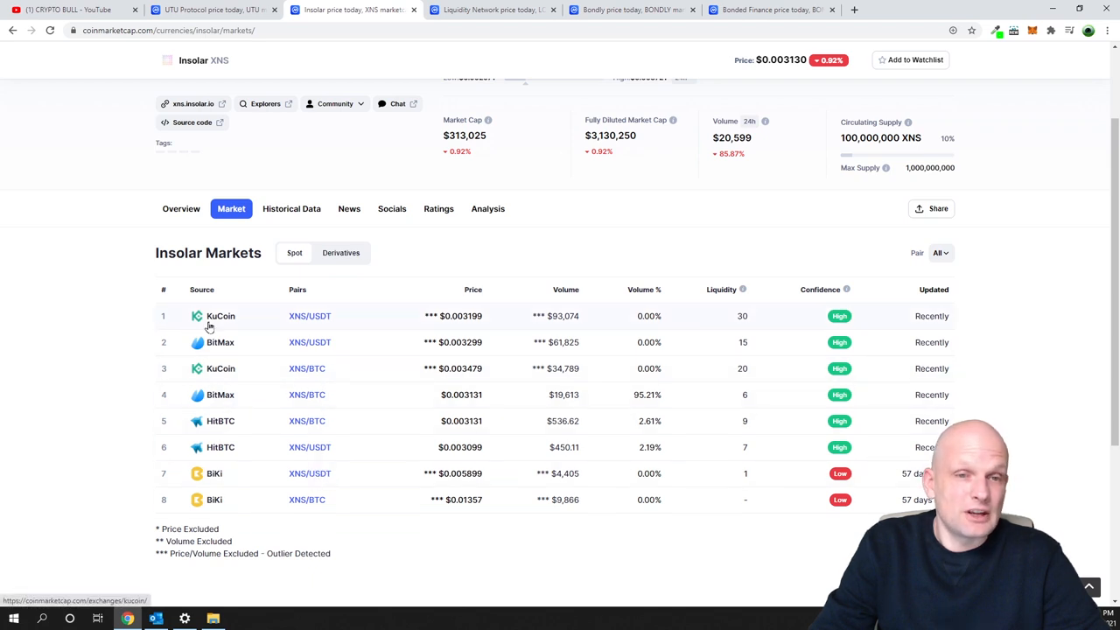
scroll("up", 3)
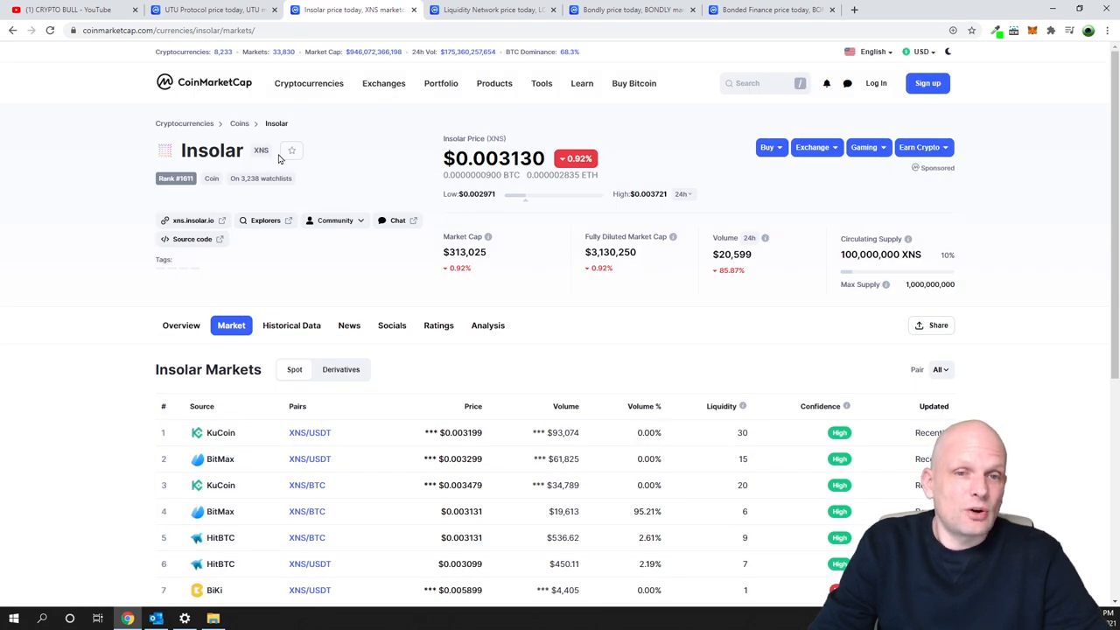
scroll("down", 3)
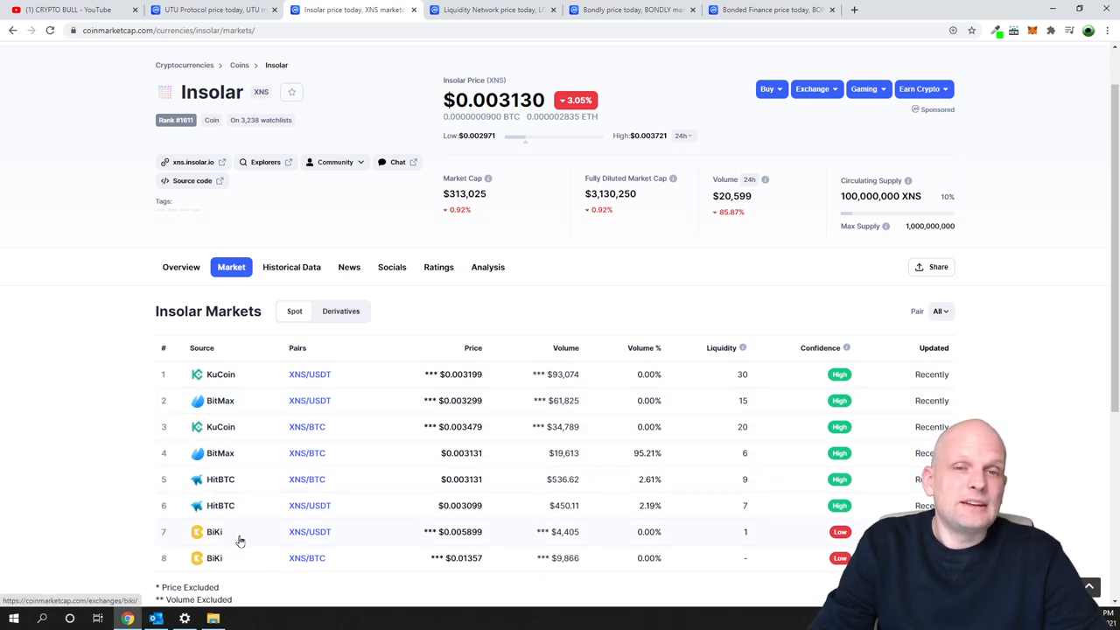
scroll("down", 3)
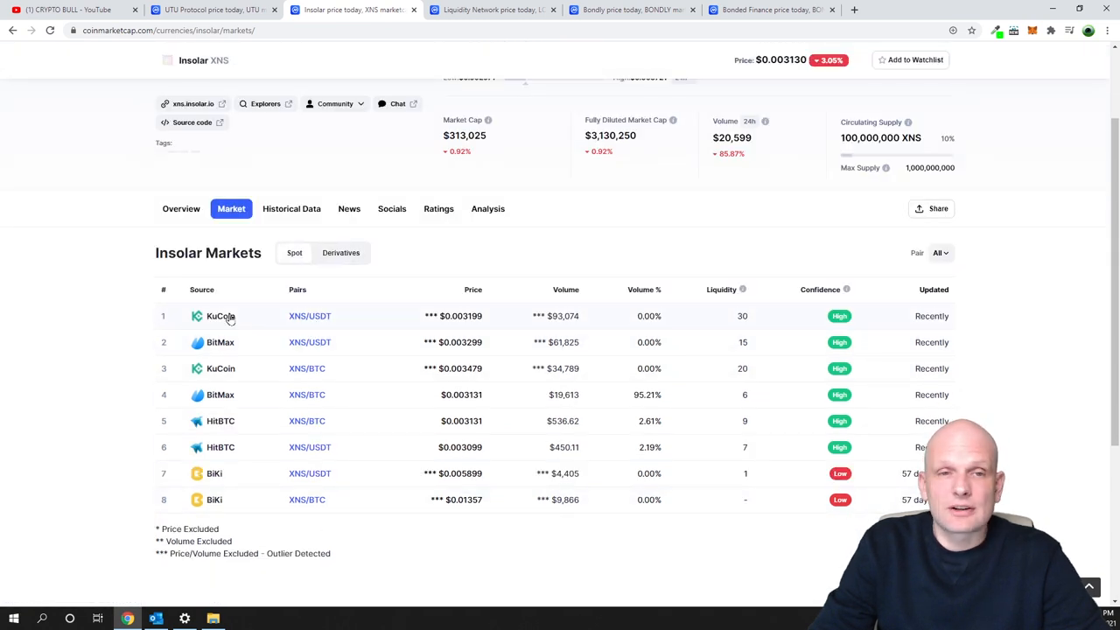
mouse_move(203, 326)
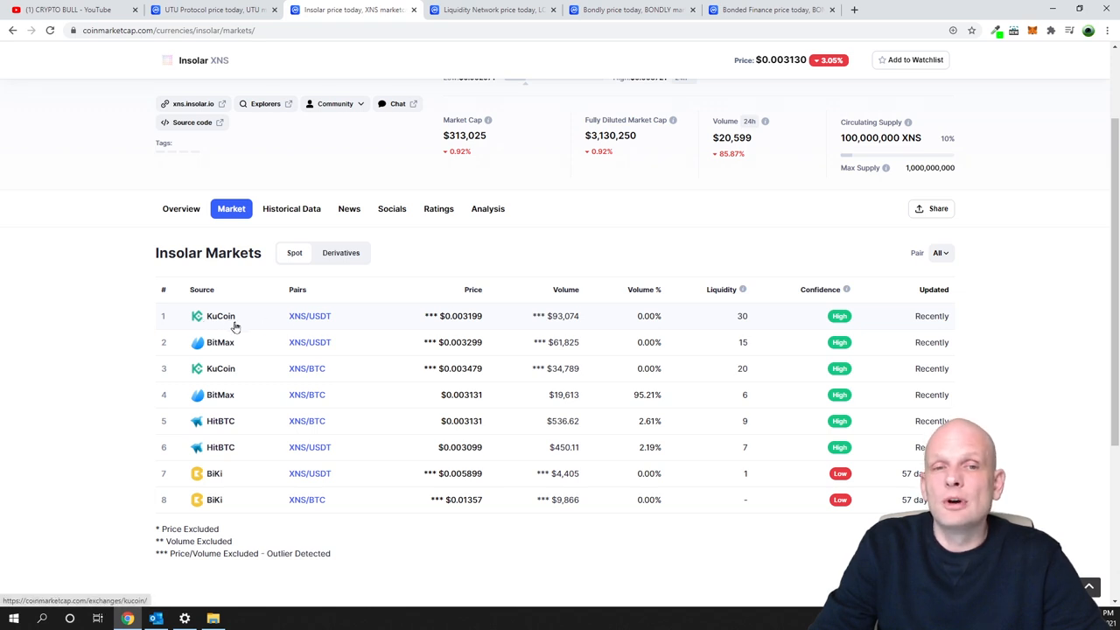
mouse_move(310, 315)
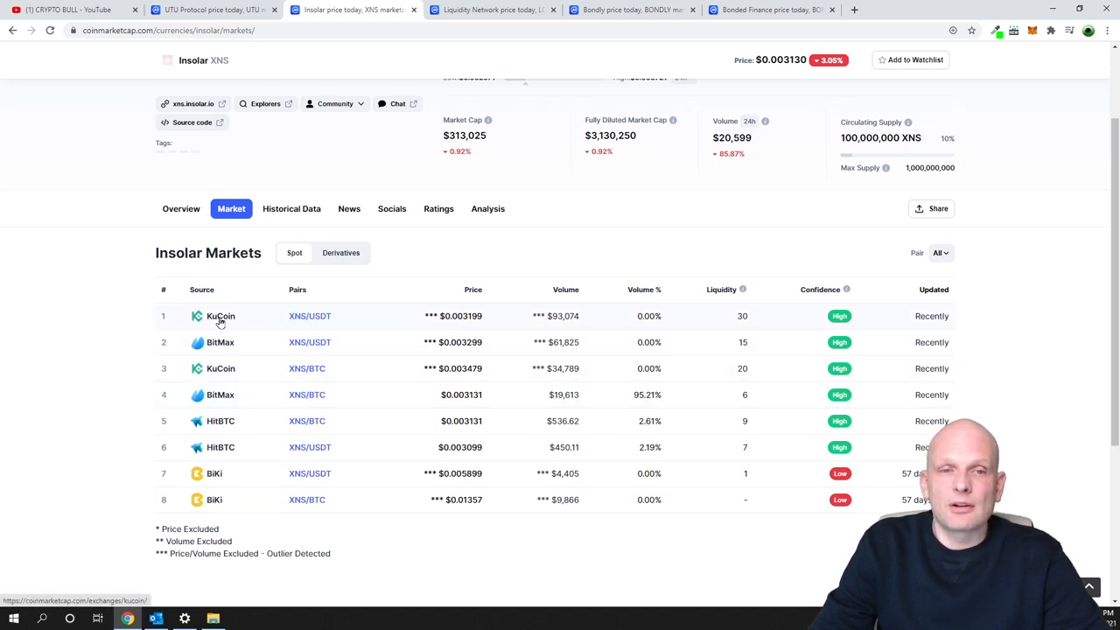
mouse_move(210, 322)
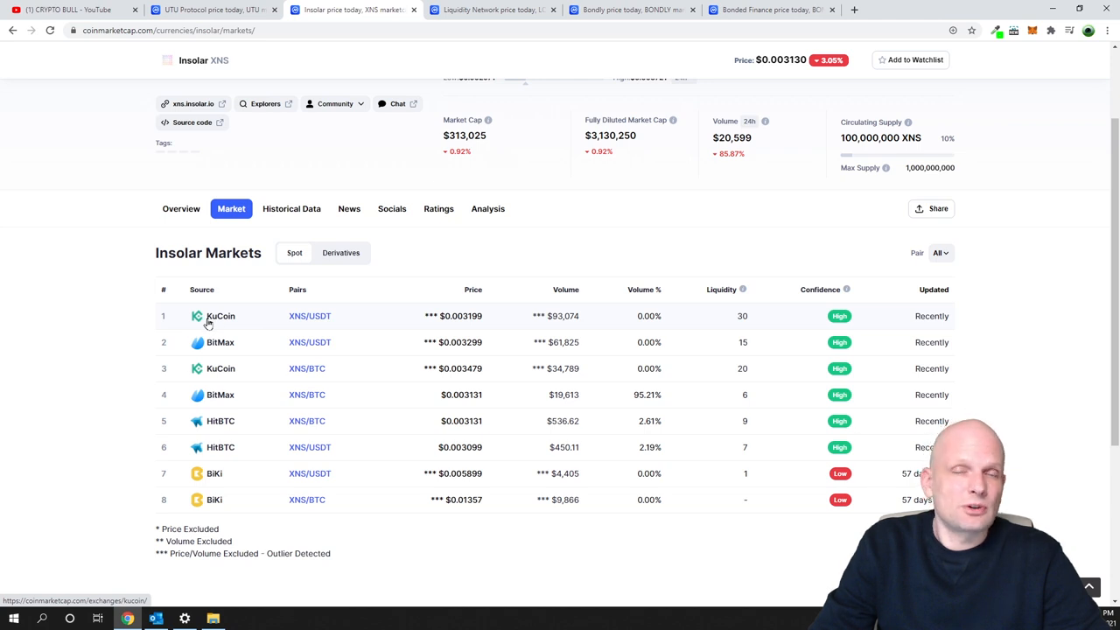
mouse_move(371, 315)
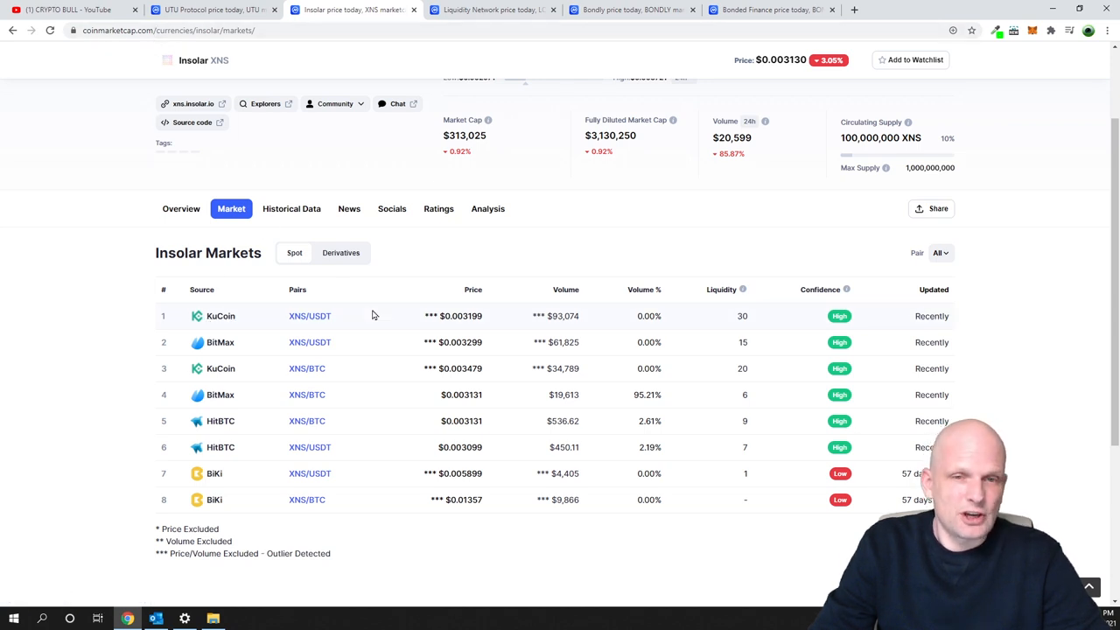
left_click(308, 315)
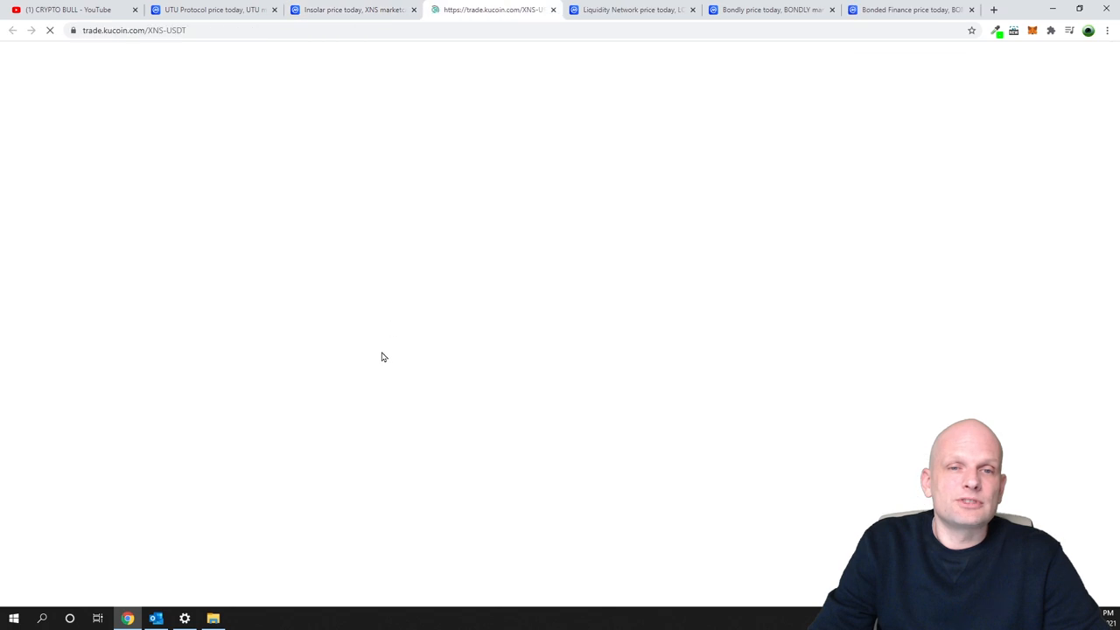